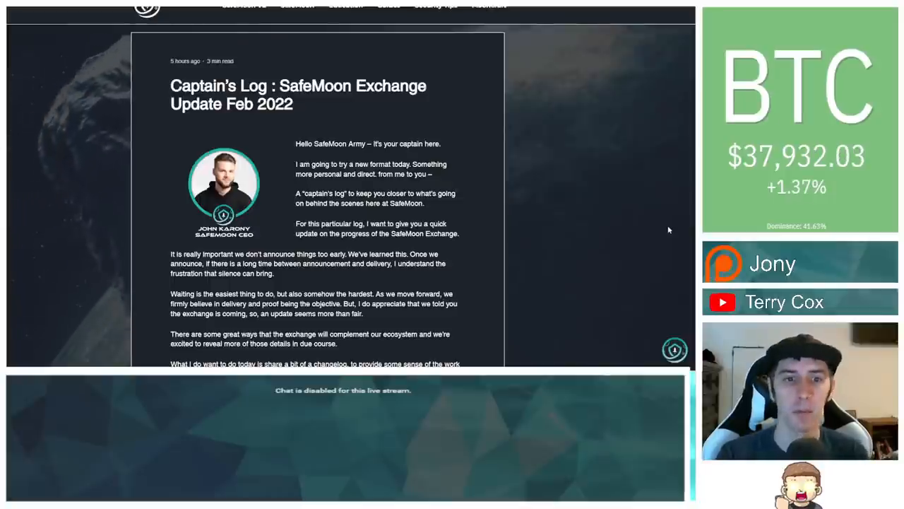
pyautogui.moveTo(650, 225)
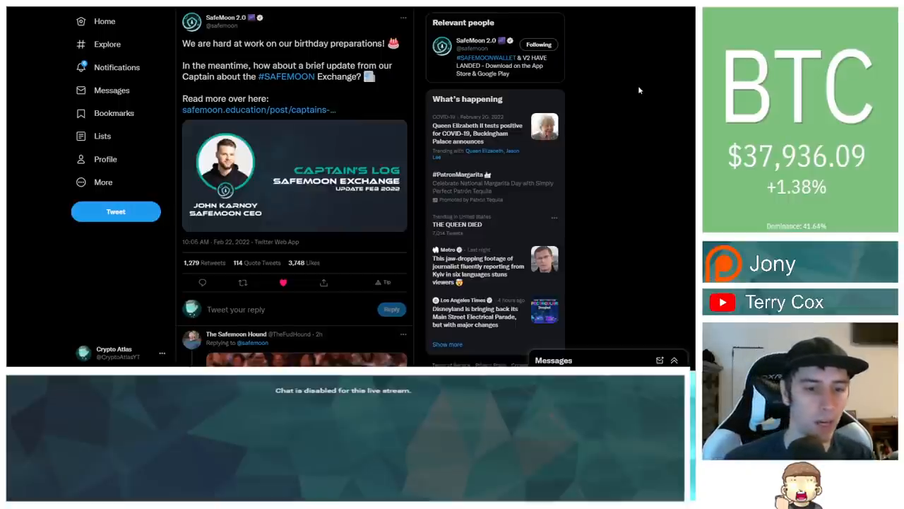
pyautogui.scroll(-3)
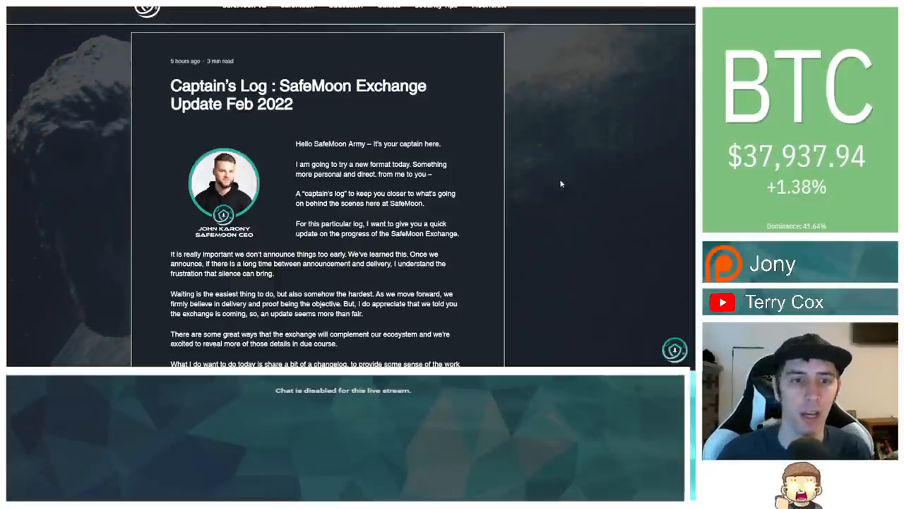
pyautogui.moveTo(550, 197)
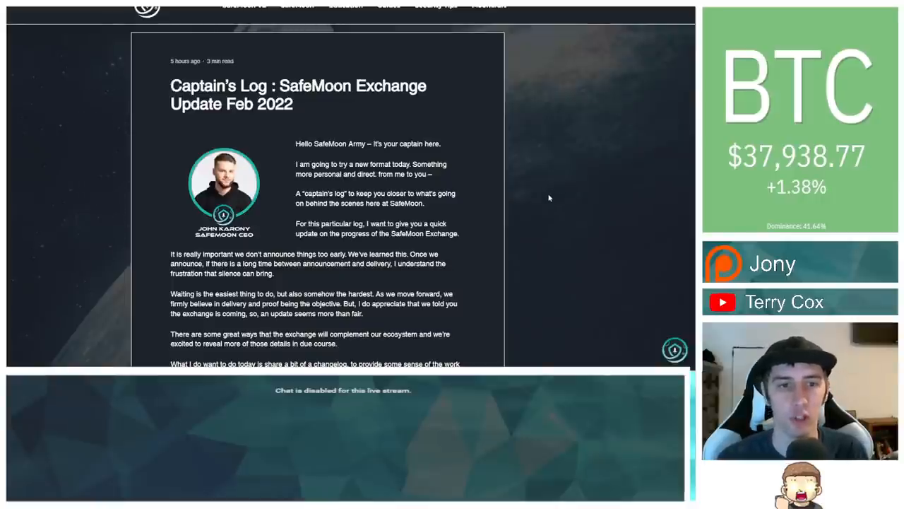
pyautogui.moveTo(548, 220)
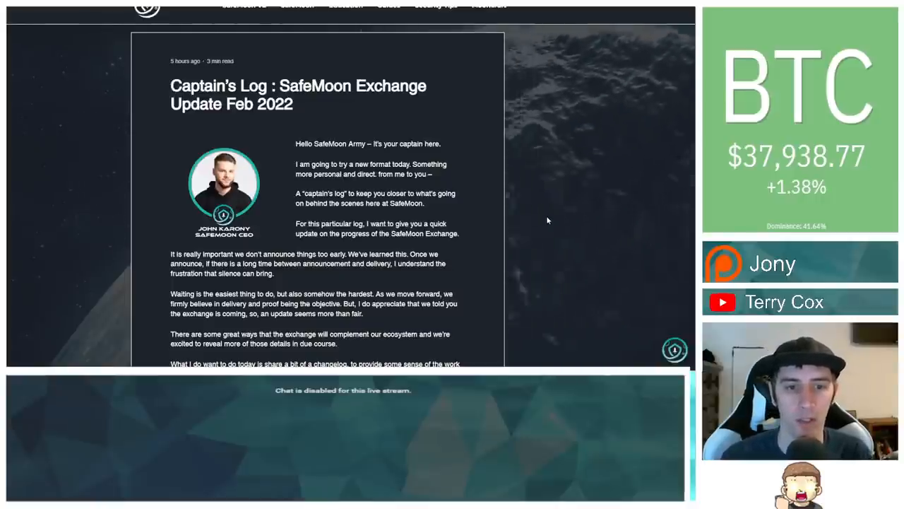
pyautogui.scroll(-3)
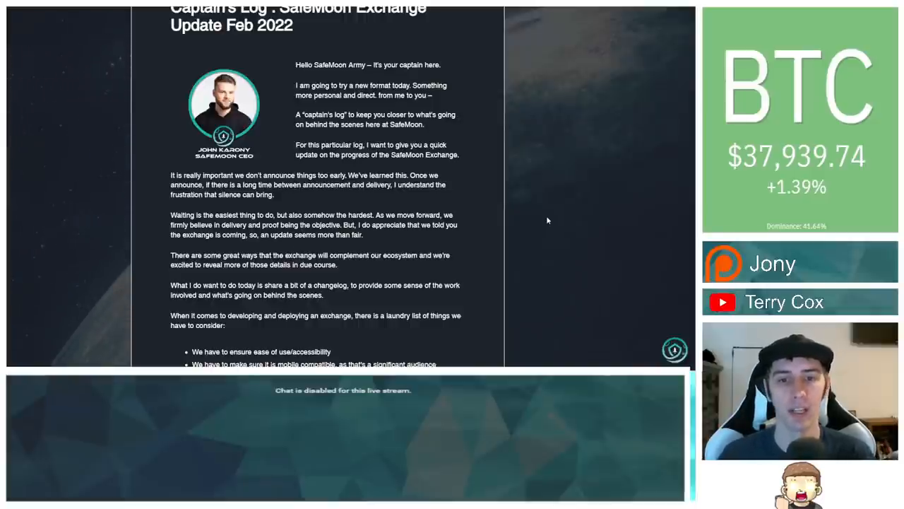
pyautogui.scroll(-3)
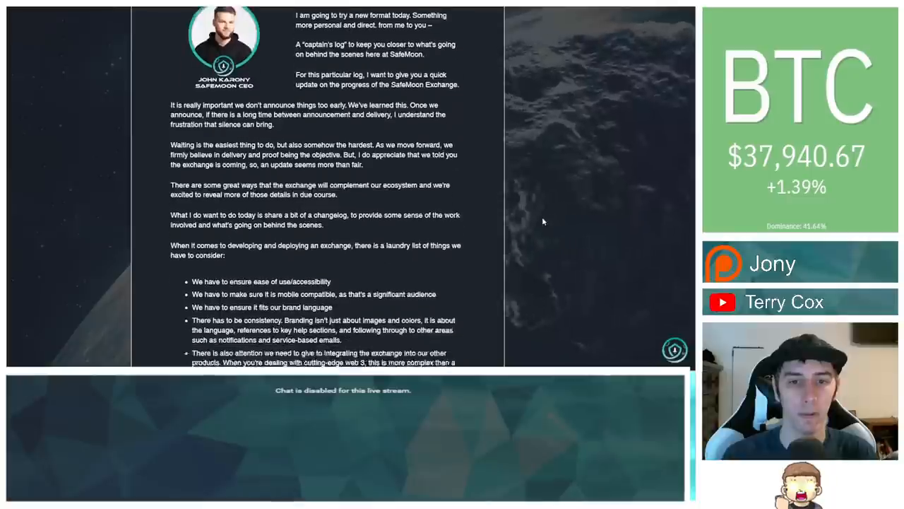
pyautogui.scroll(-3)
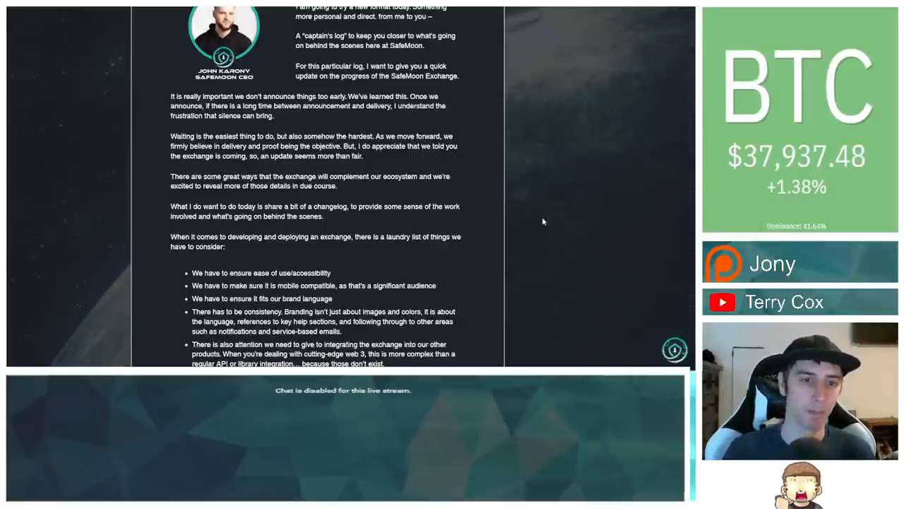
pyautogui.scroll(-3)
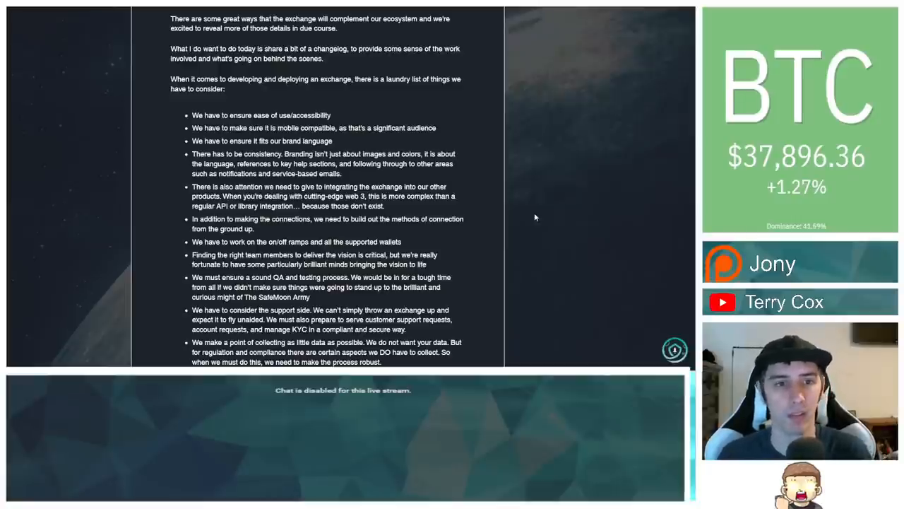
pyautogui.scroll(-3)
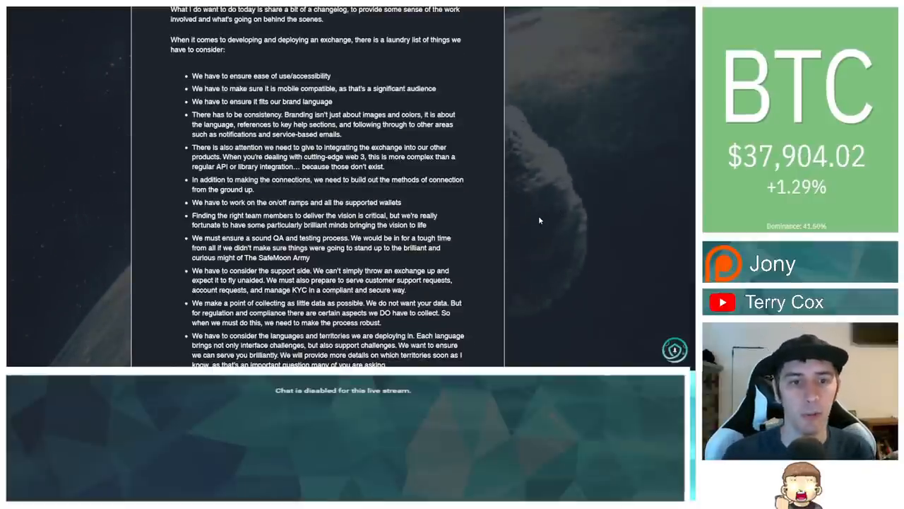
pyautogui.scroll(-3)
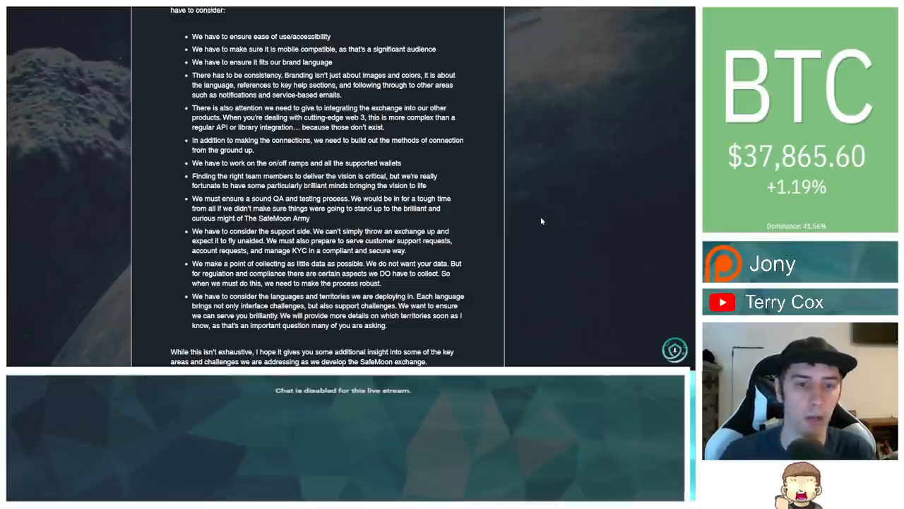
pyautogui.scroll(-3)
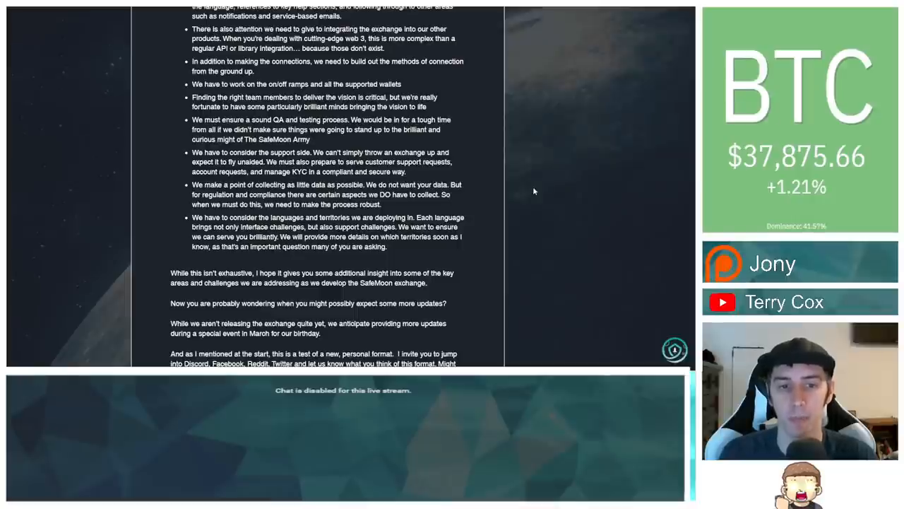
pyautogui.scroll(-3)
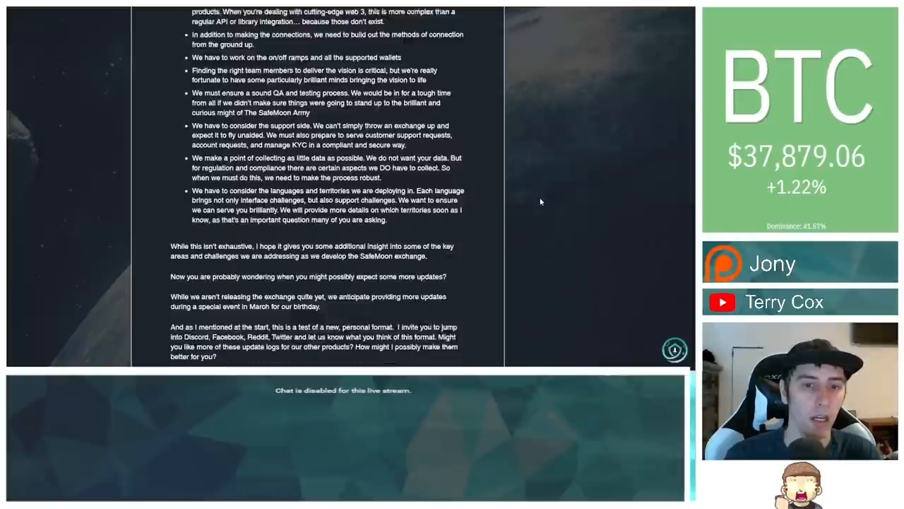
pyautogui.scroll(-3)
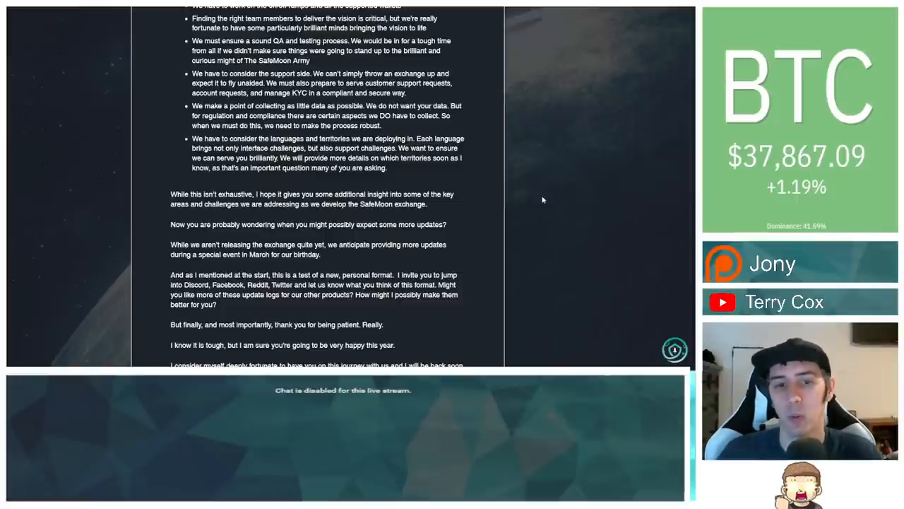
pyautogui.moveTo(521, 195)
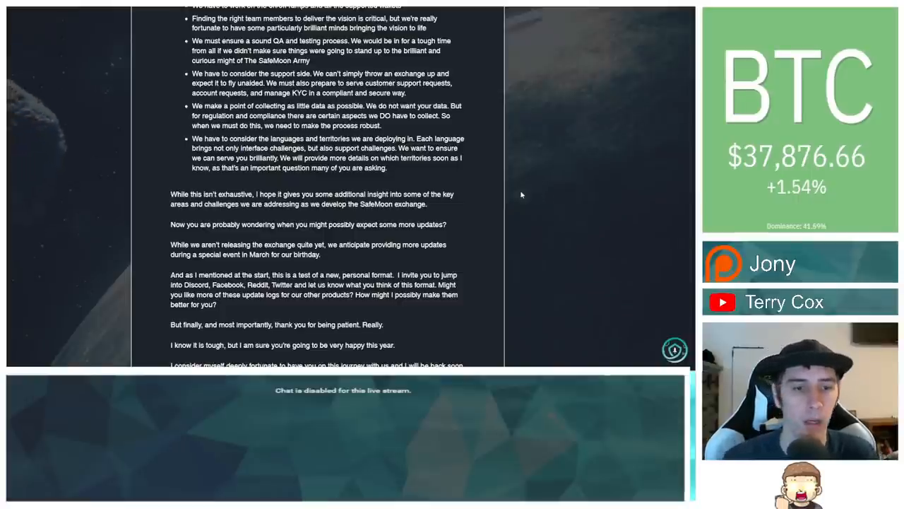
pyautogui.scroll(-3)
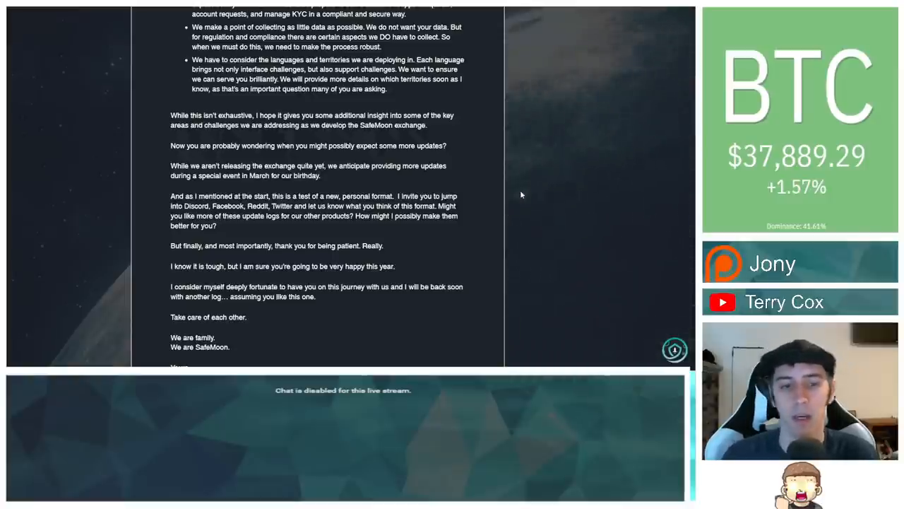
pyautogui.scroll(-3)
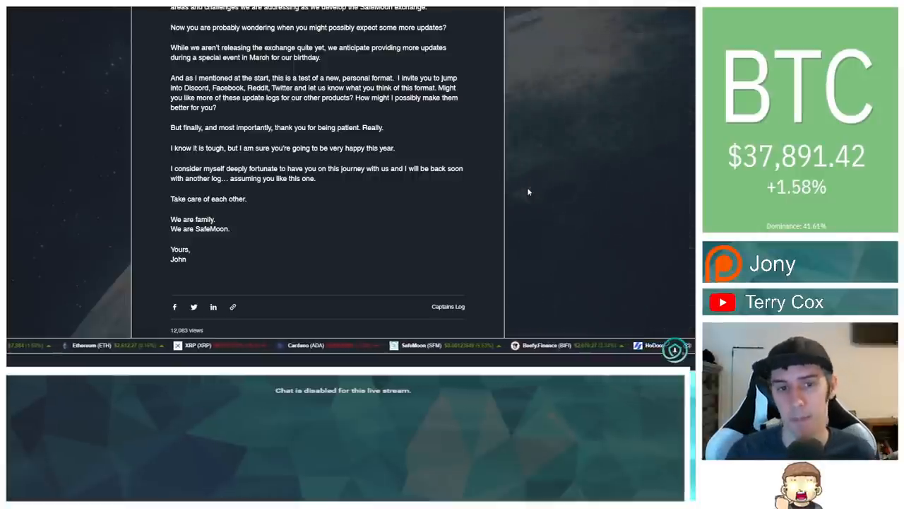
pyautogui.scroll(3)
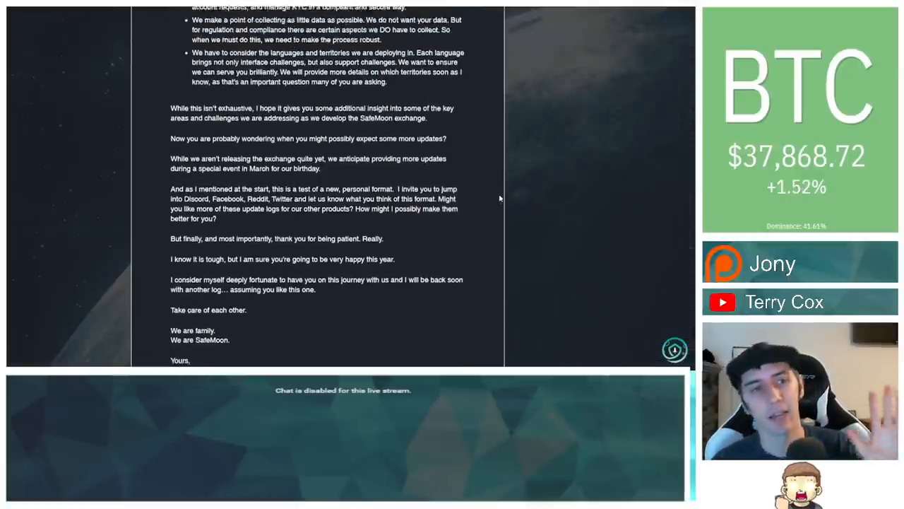
pyautogui.scroll(3)
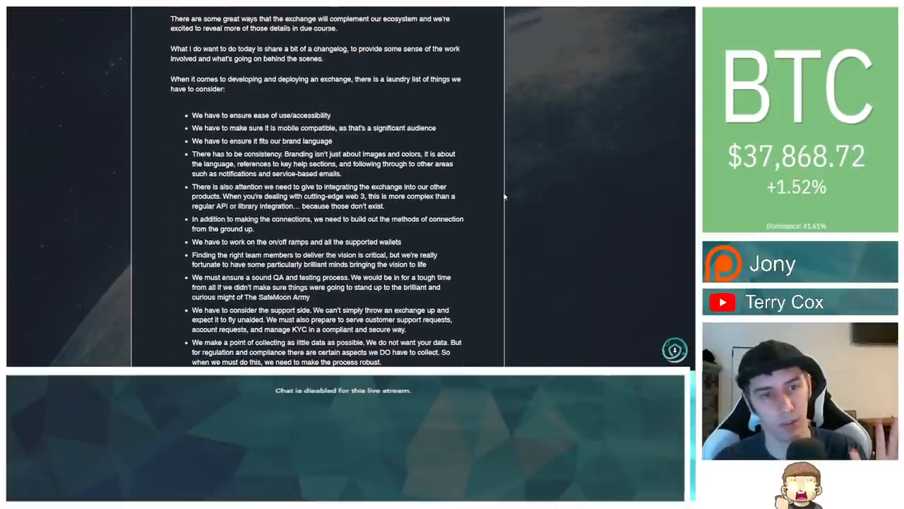
pyautogui.scroll(3)
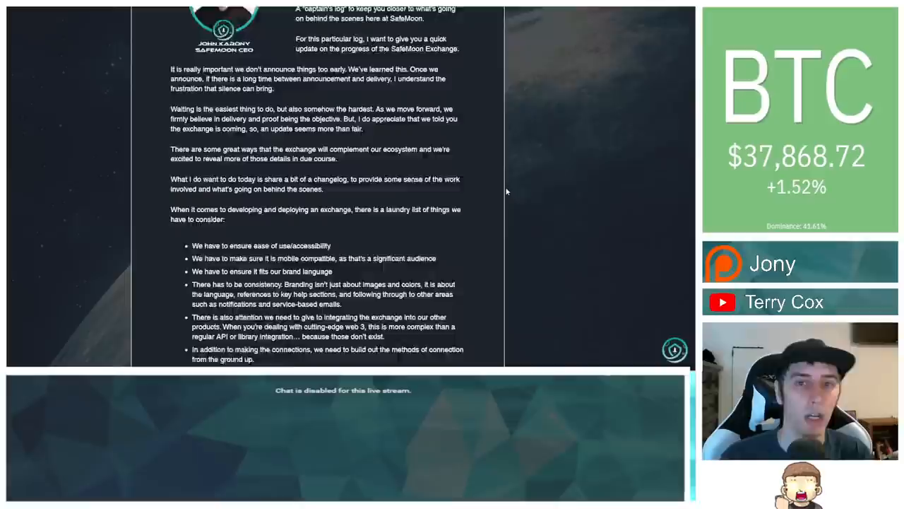
pyautogui.scroll(3)
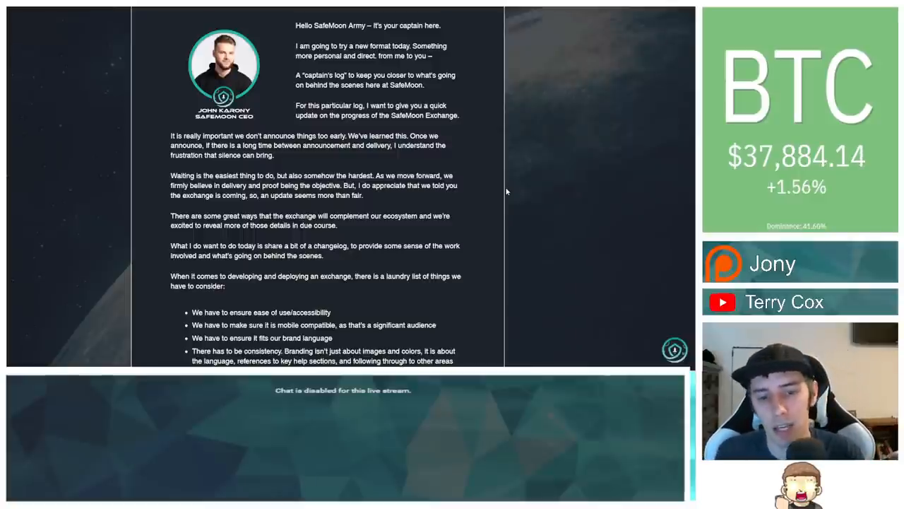
pyautogui.scroll(-3)
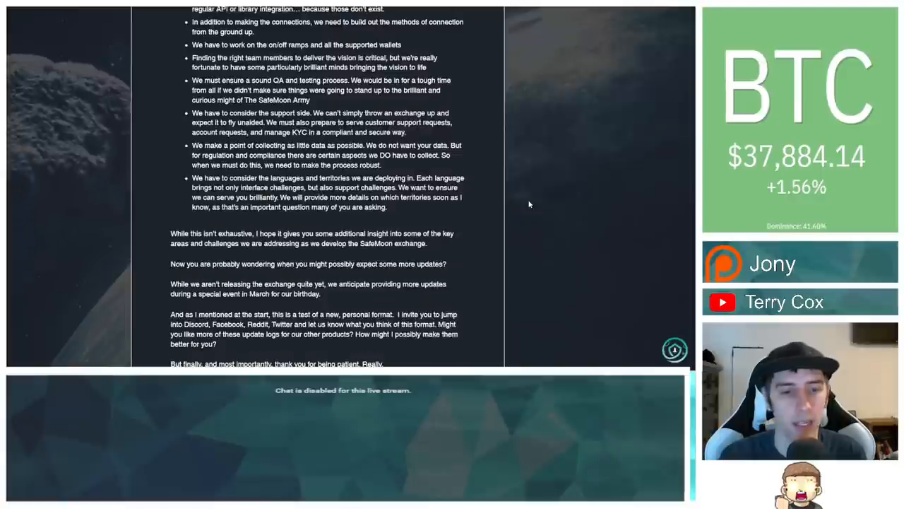
pyautogui.scroll(-3)
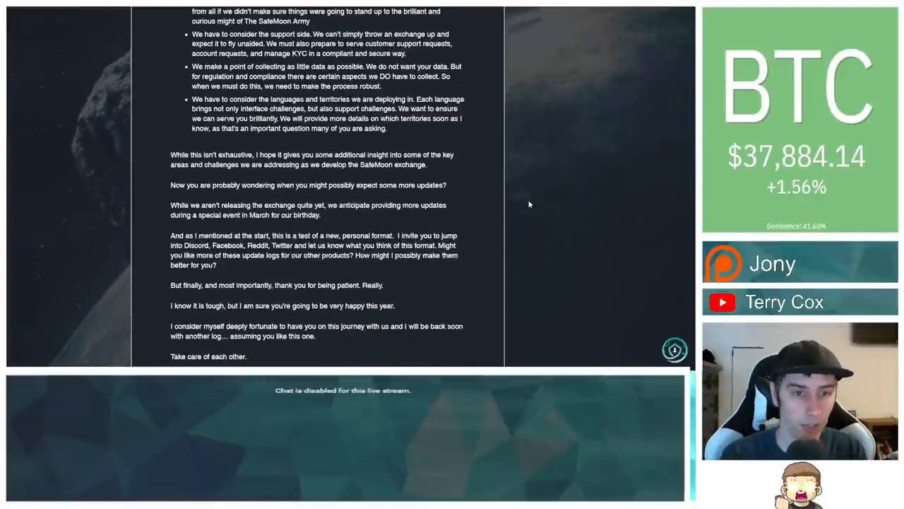